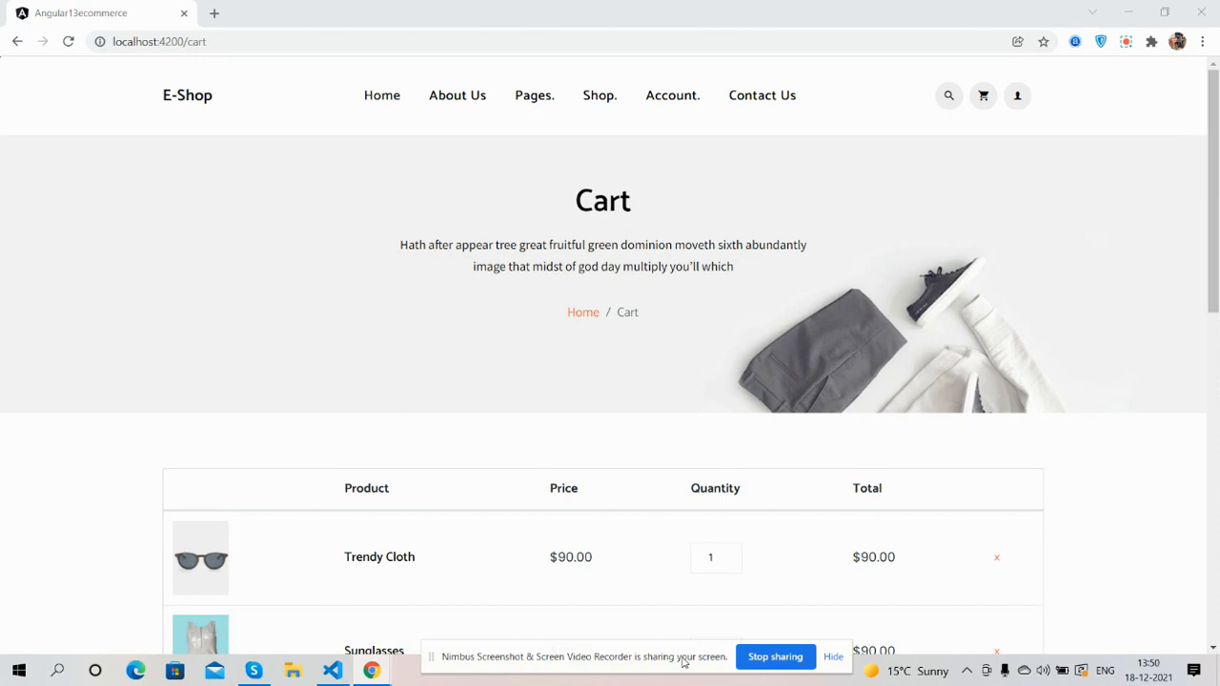
Step: Review the cart page and try changing a cart item's quantity
{"action": "scroll", "scroll_direction": "down", "scroll_amount": 3}
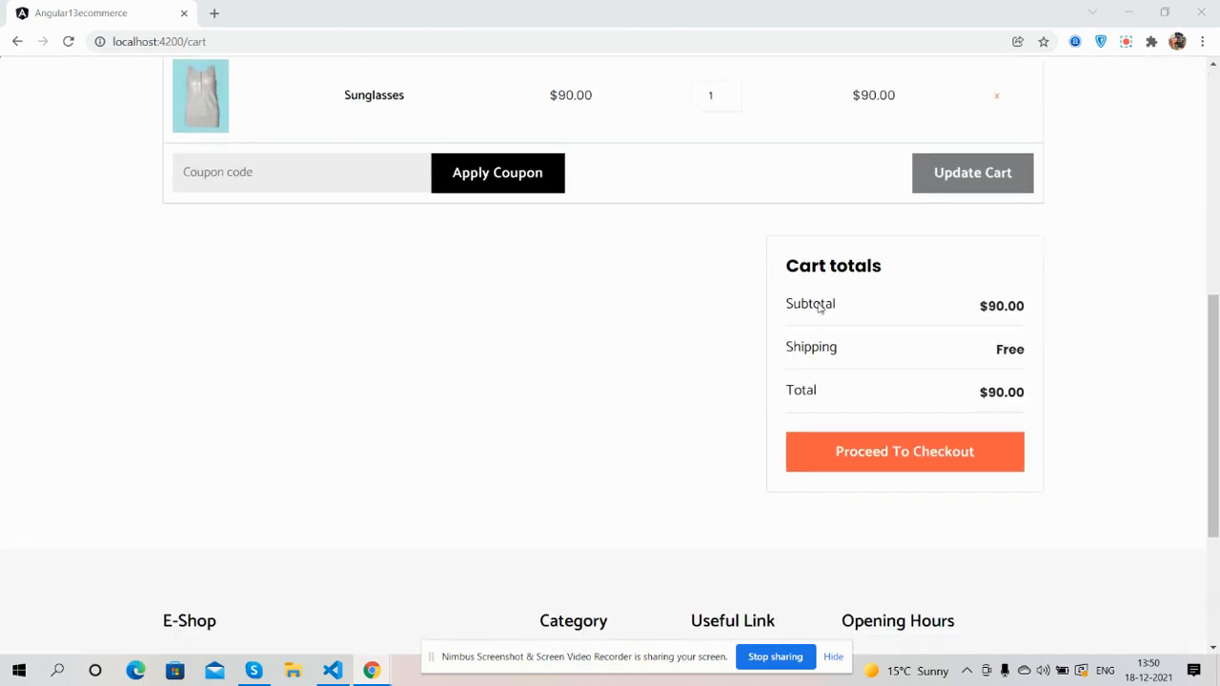
{"action": "scroll", "scroll_direction": "up", "scroll_amount": 3}
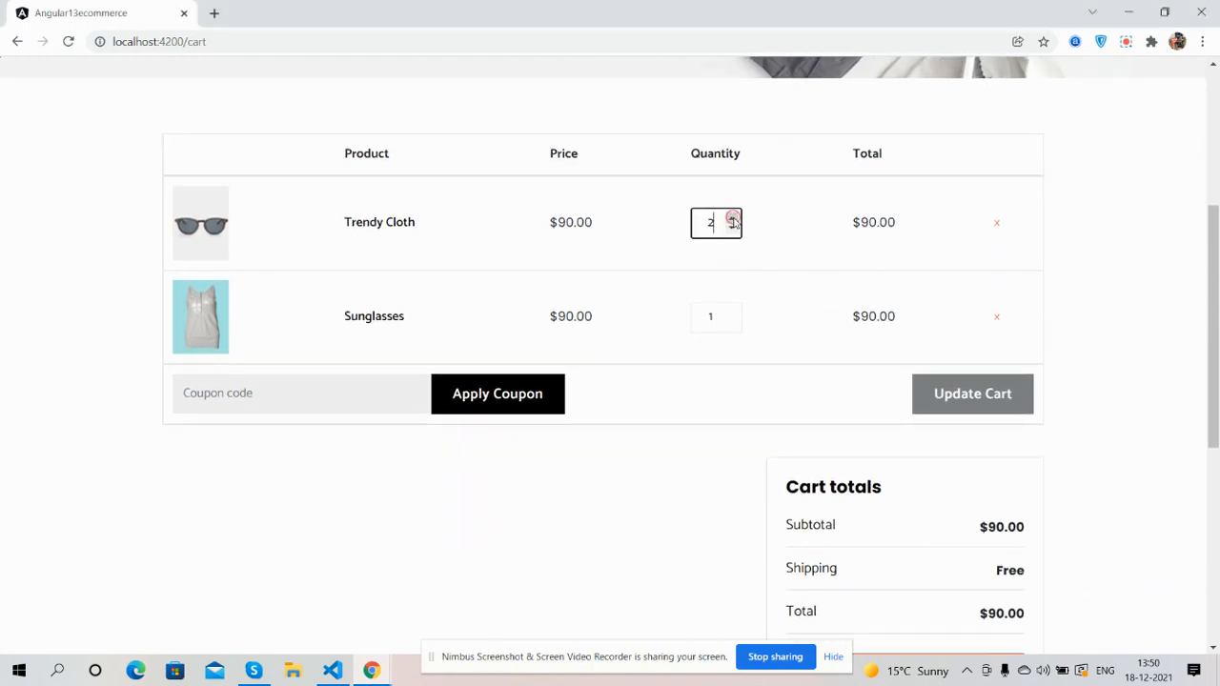
{"action": "left_click", "coordinate": [732, 227]}
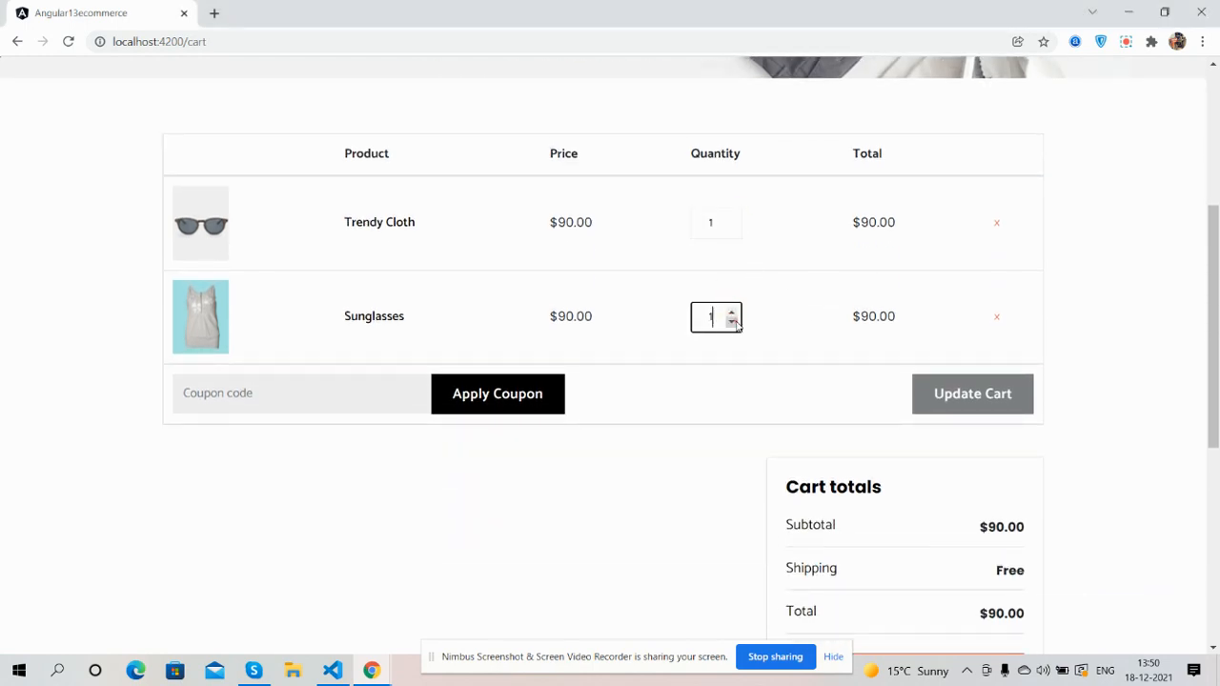
{"action": "mouse_move", "coordinate": [587, 431]}
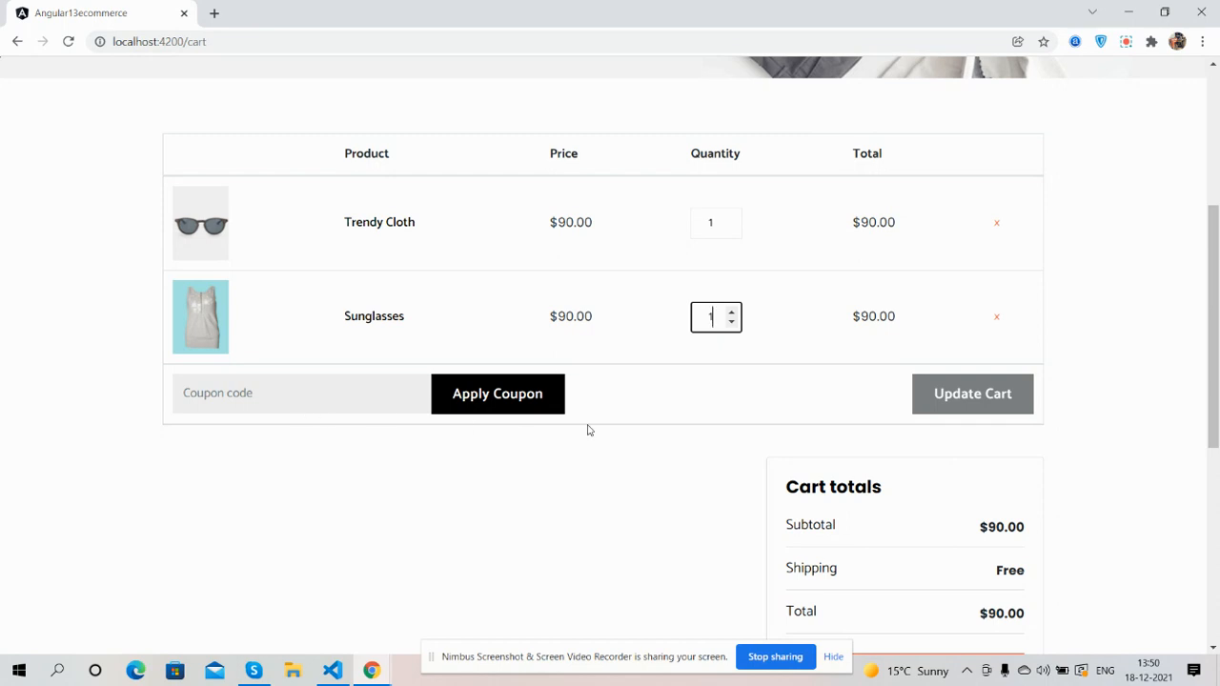
{"action": "scroll", "scroll_direction": "down", "scroll_amount": 3}
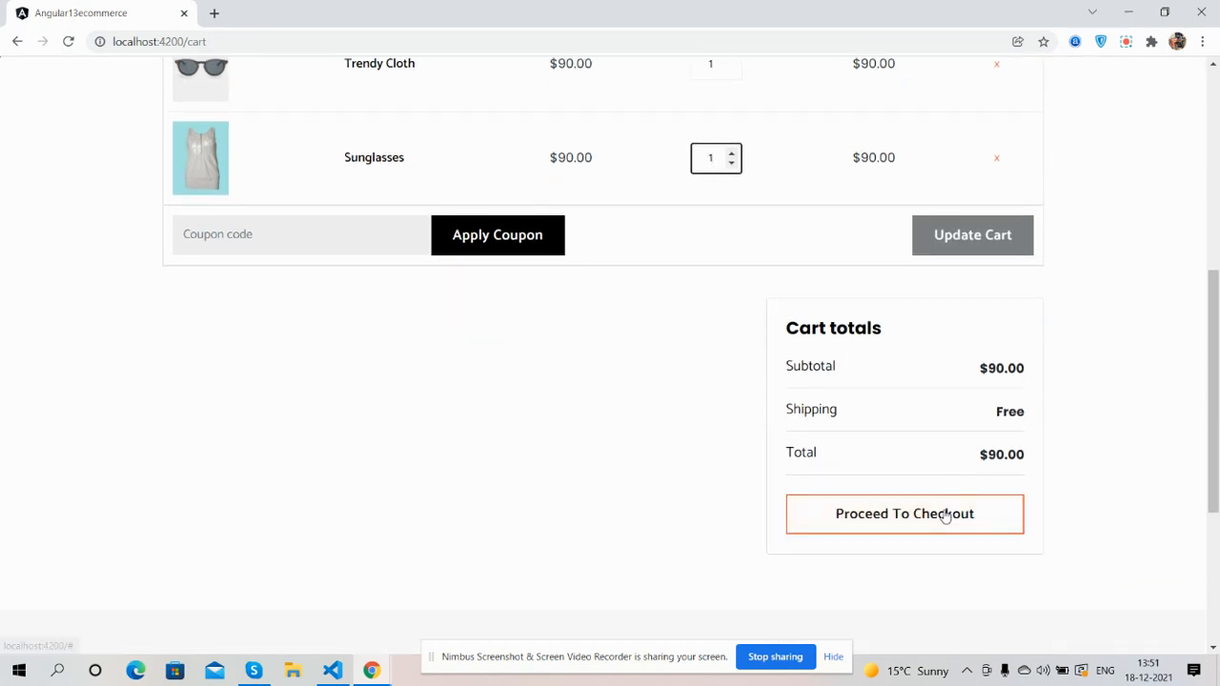
{"action": "scroll", "scroll_direction": "up", "scroll_amount": 3}
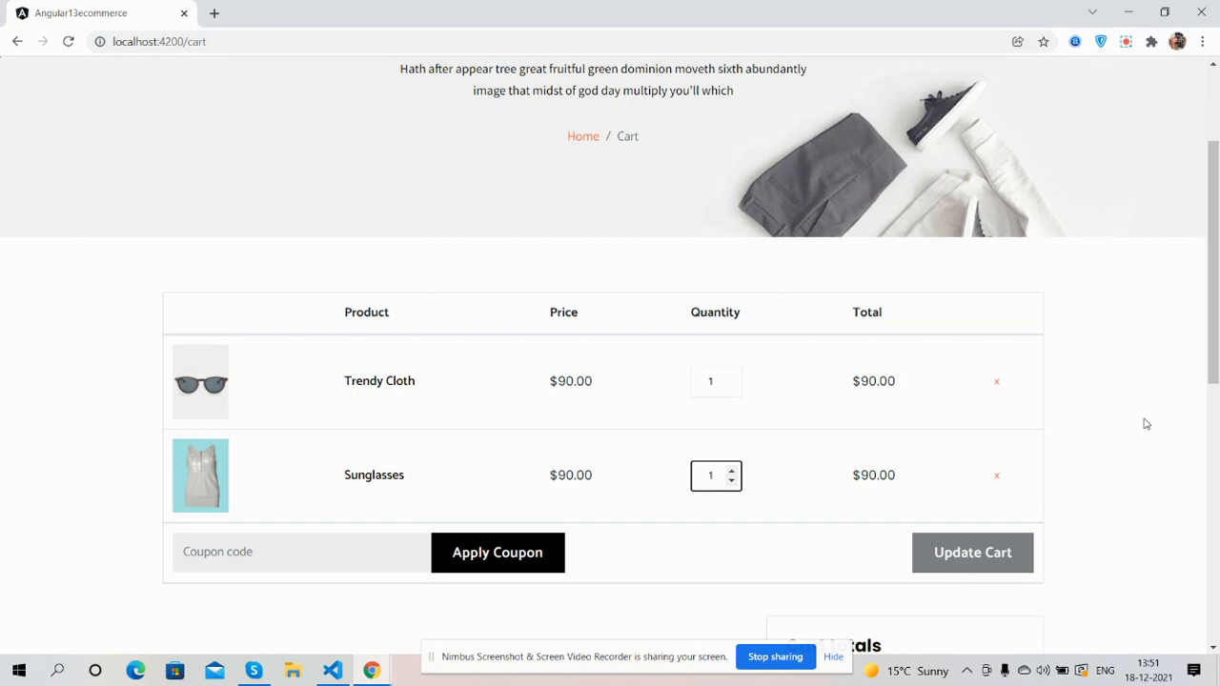
{"action": "scroll", "scroll_direction": "up", "scroll_amount": 3}
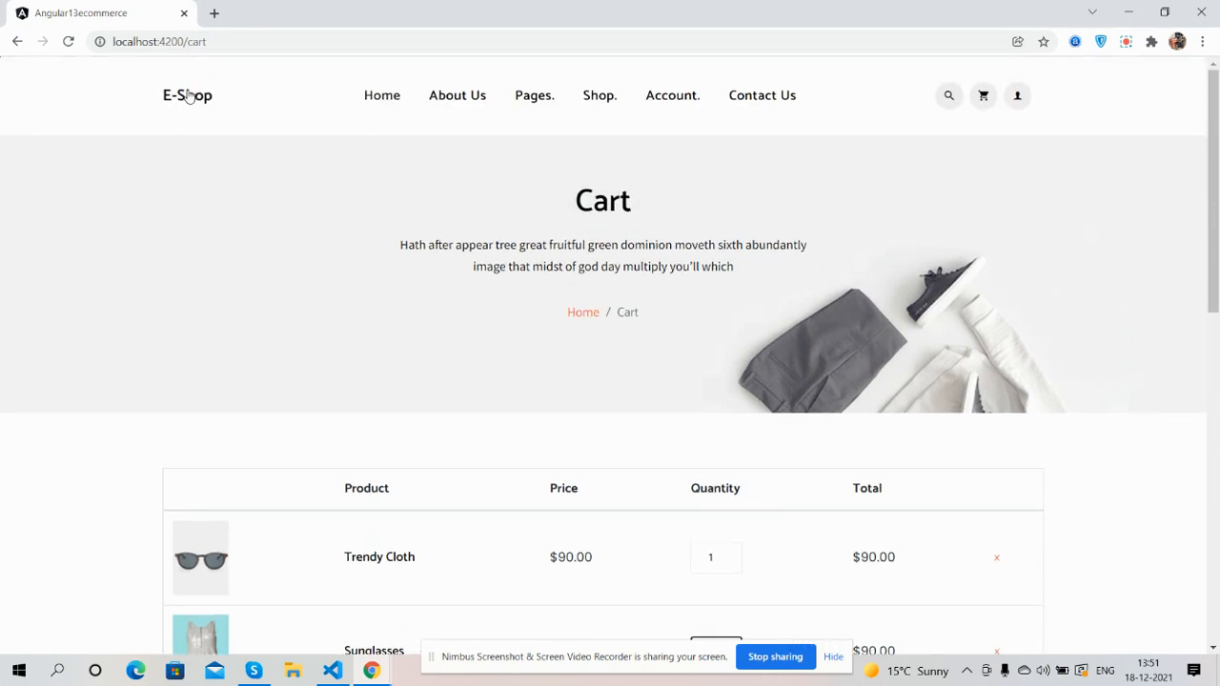
{"action": "mouse_move", "coordinate": [187, 95]}
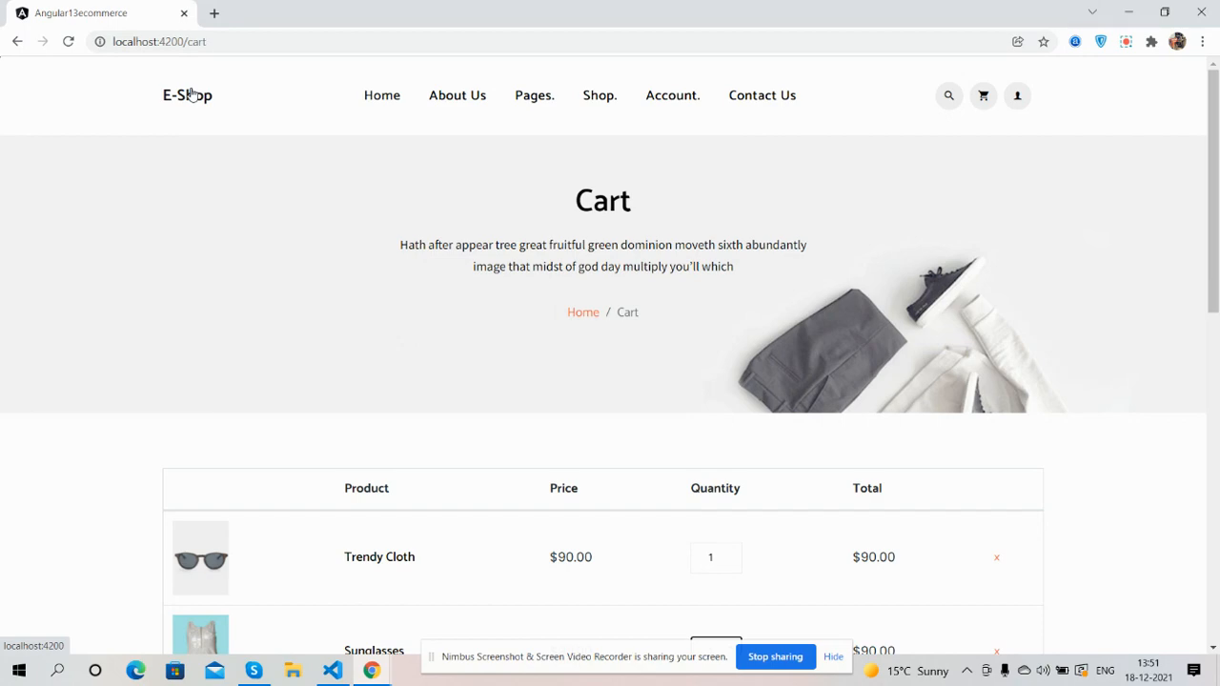
Step: From the single product page, reopen the full cart via the cart preview's View Cart, then bring up the code editor
{"action": "left_click", "coordinate": [187, 95]}
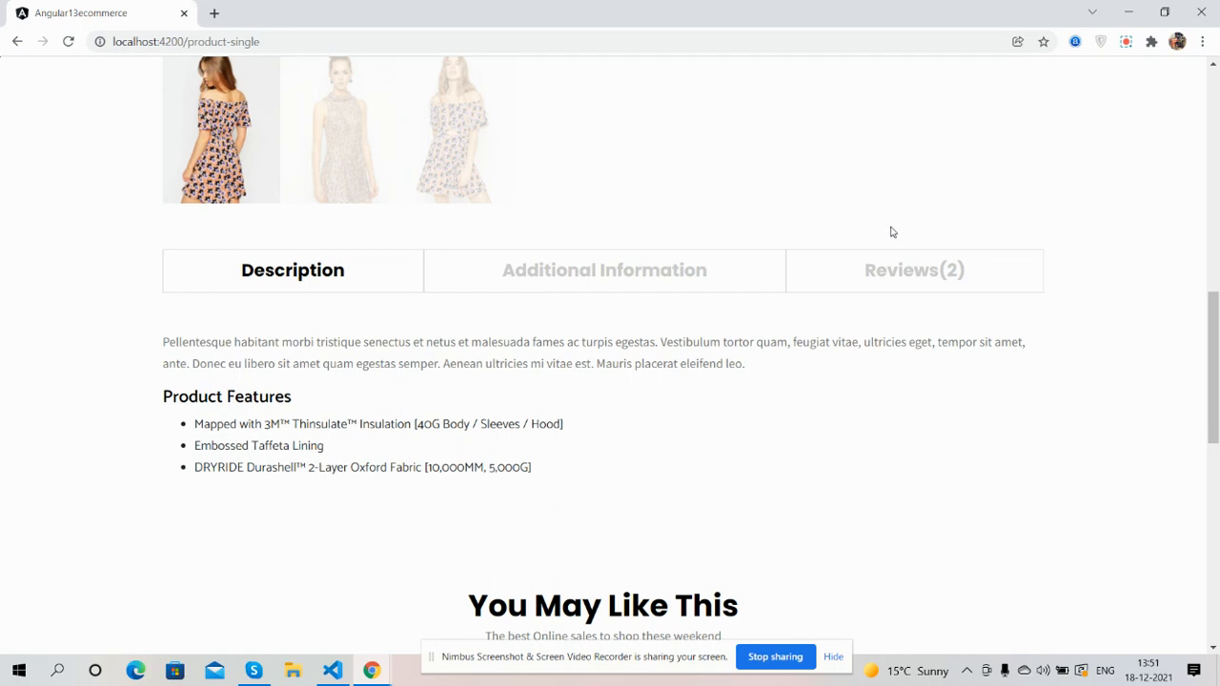
{"action": "left_click", "coordinate": [984, 95]}
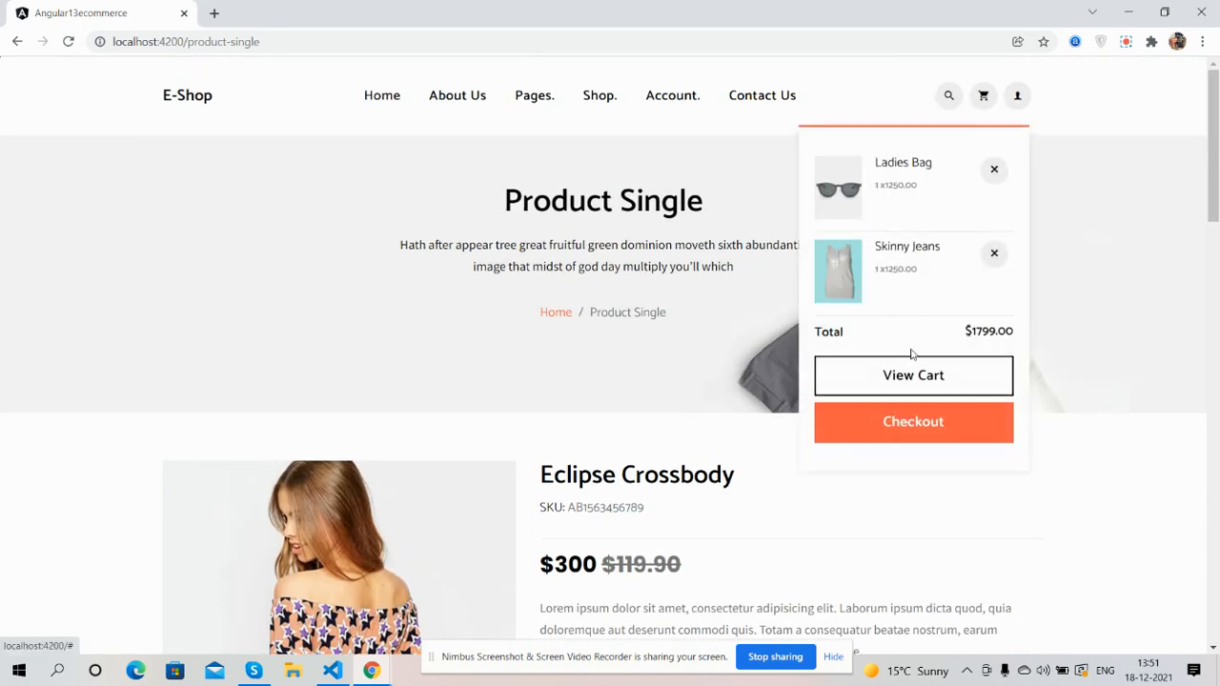
{"action": "left_click", "coordinate": [912, 374]}
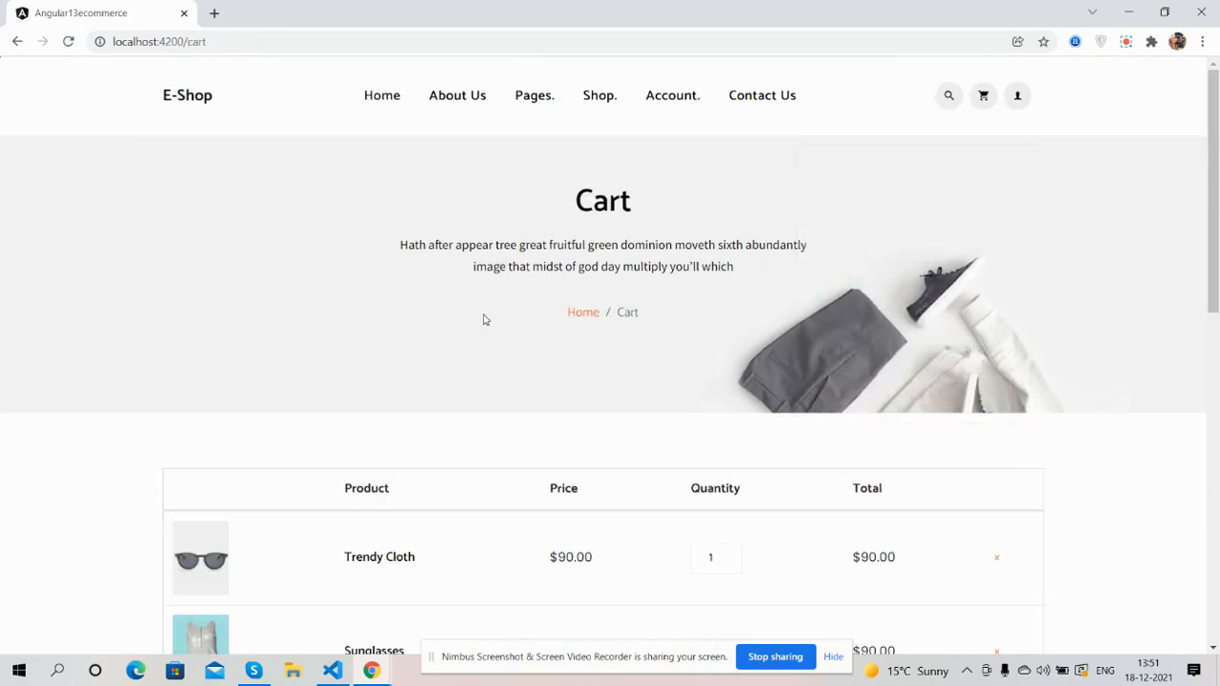
{"action": "scroll", "scroll_direction": "down", "scroll_amount": 3}
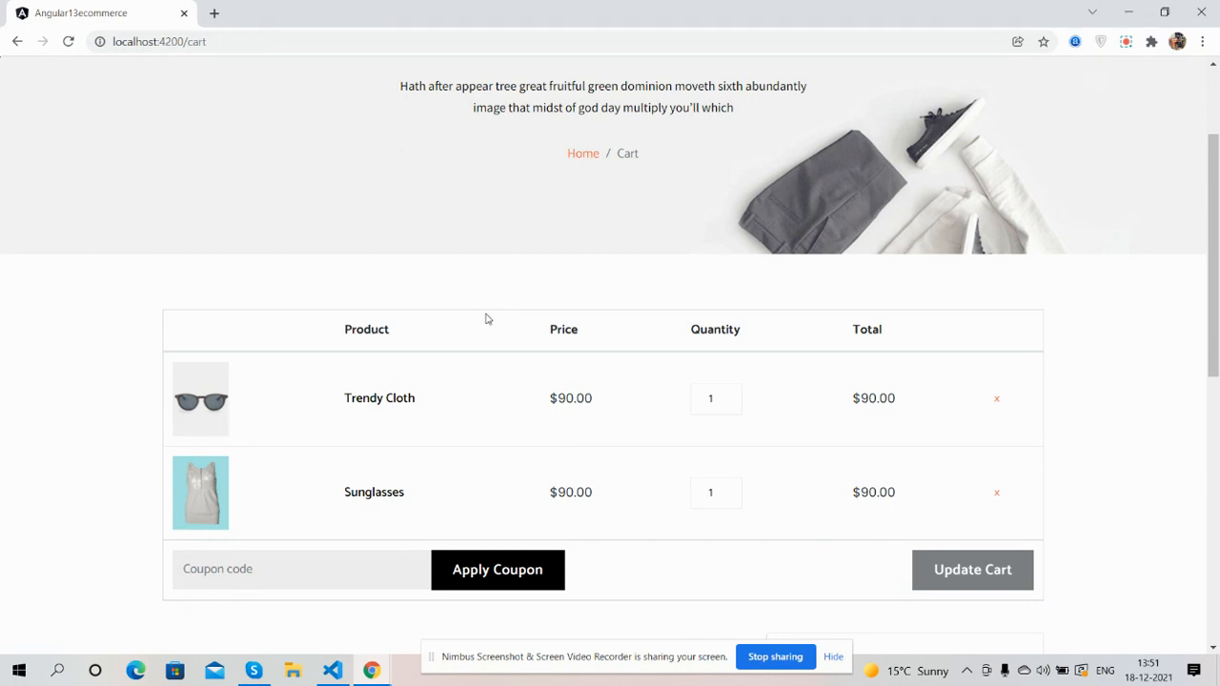
{"action": "scroll", "scroll_direction": "up", "scroll_amount": 3}
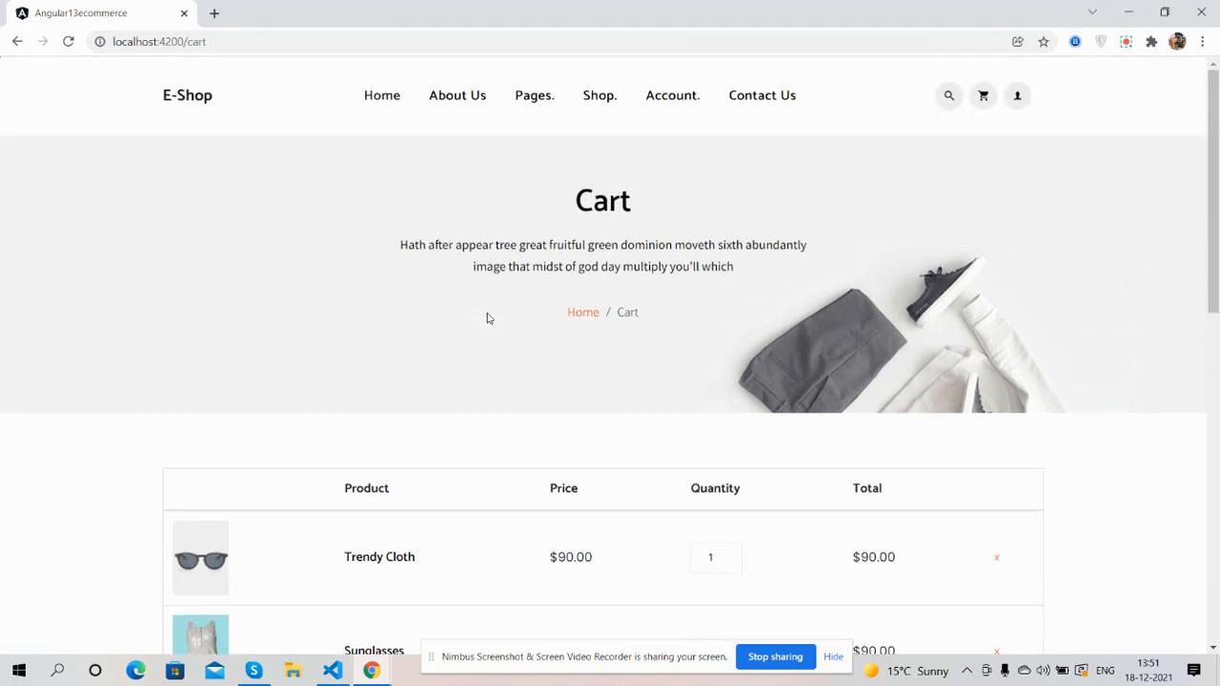
{"action": "scroll", "scroll_direction": "down", "scroll_amount": 3}
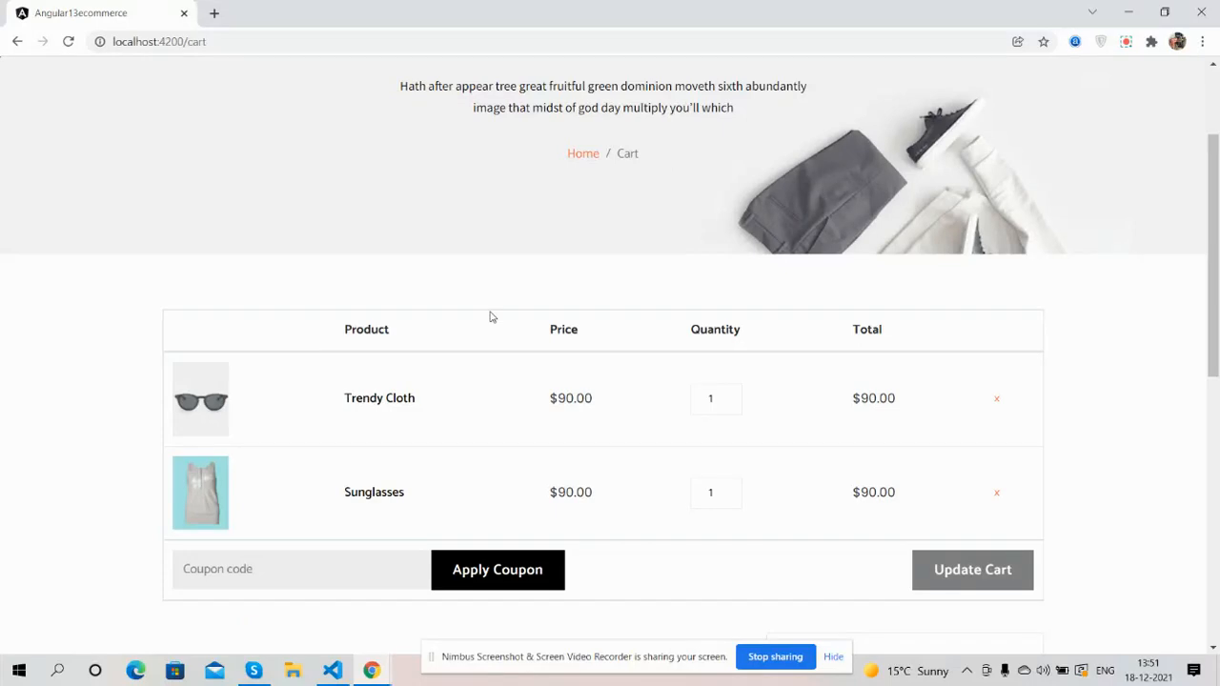
{"action": "left_click", "coordinate": [332, 671]}
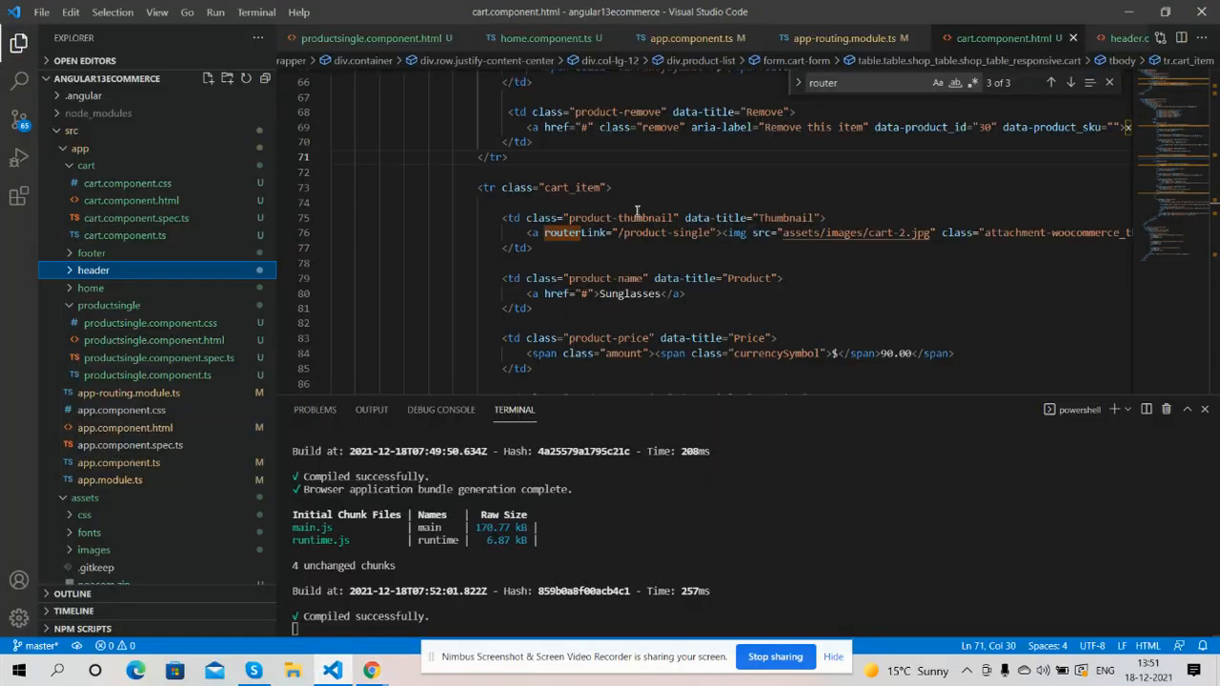
{"action": "mouse_move", "coordinate": [715, 125]}
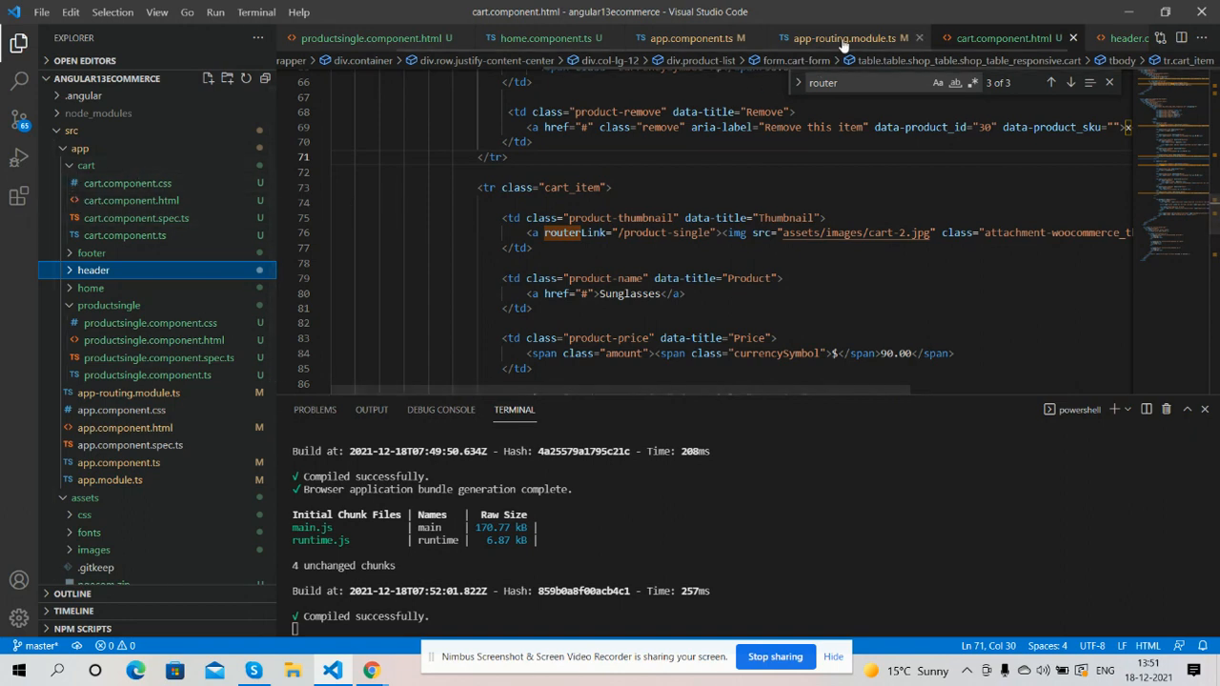
{"action": "left_click", "coordinate": [843, 38]}
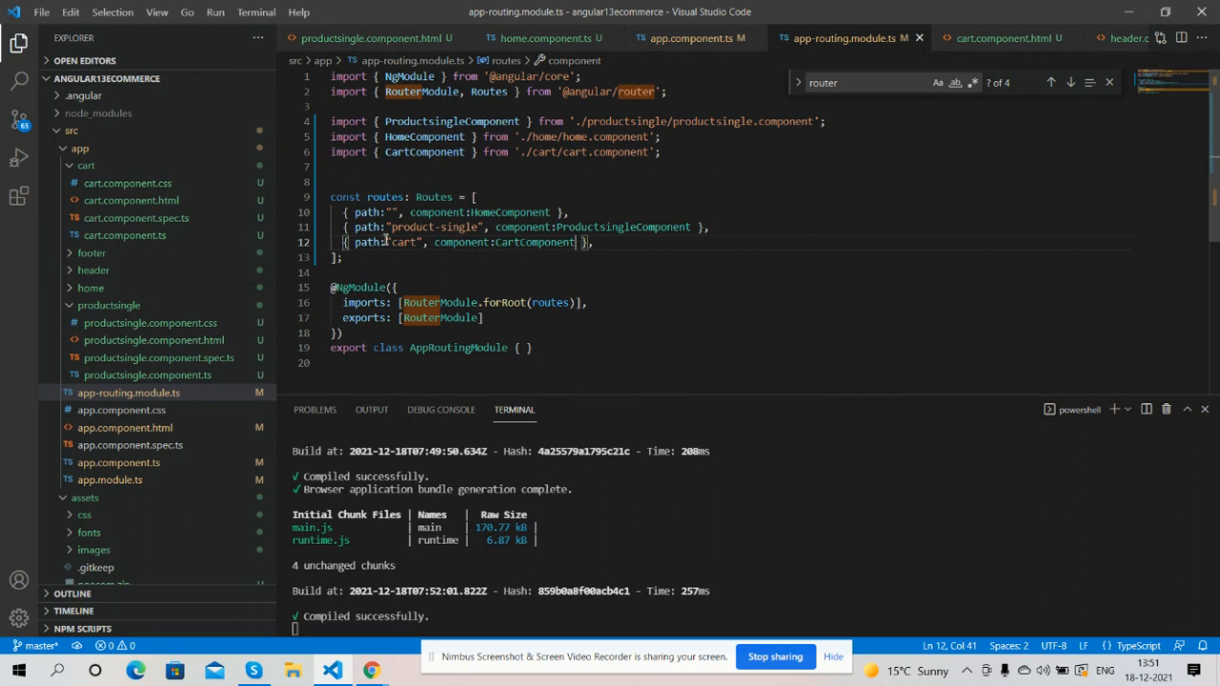
{"action": "mouse_move", "coordinate": [519, 242]}
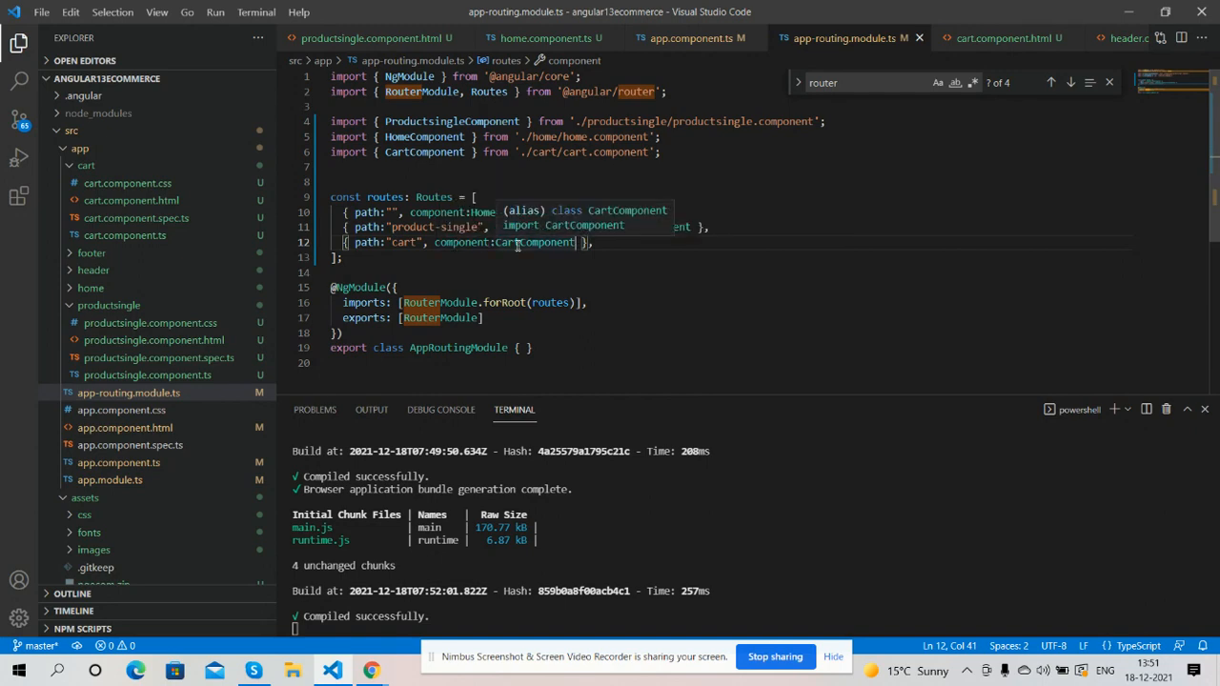
{"action": "left_click", "coordinate": [1001, 38]}
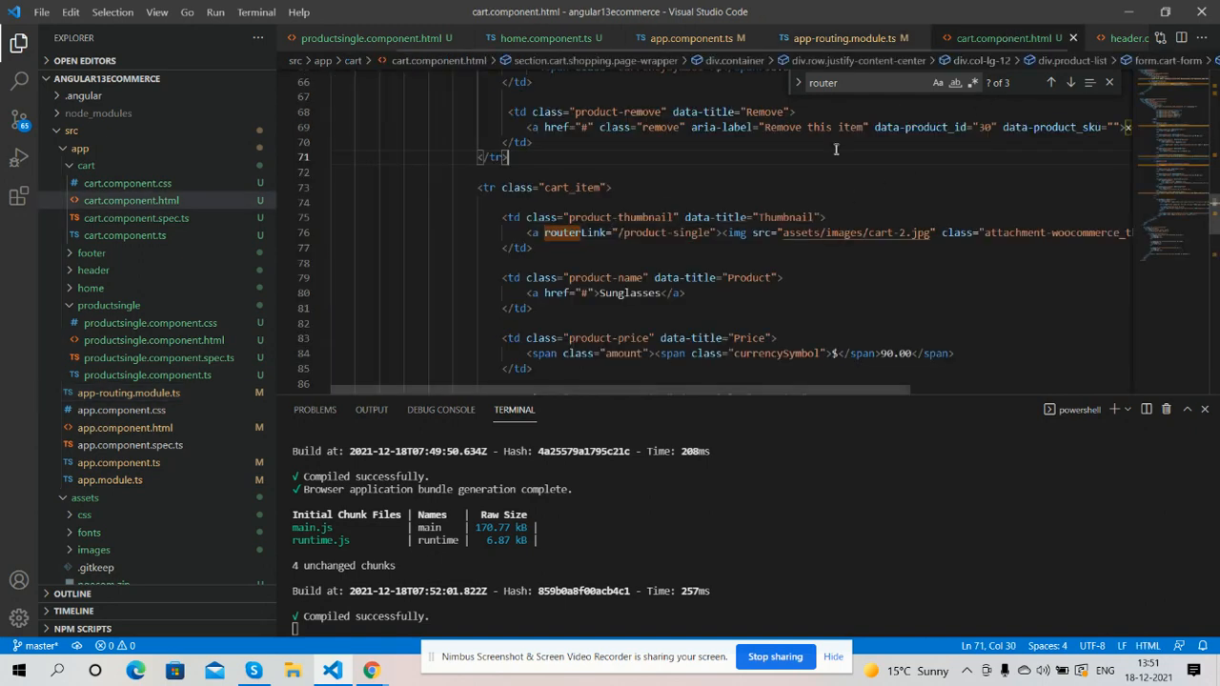
{"action": "scroll", "scroll_direction": "up", "scroll_amount": 3}
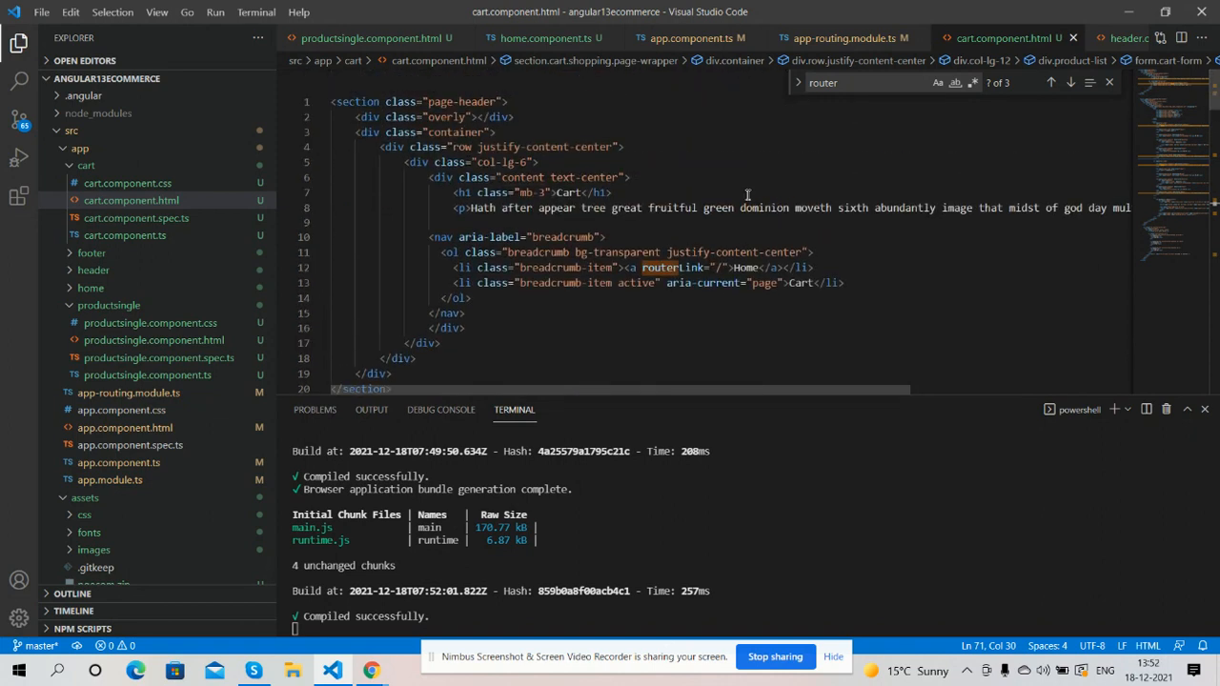
{"action": "mouse_move", "coordinate": [372, 671]}
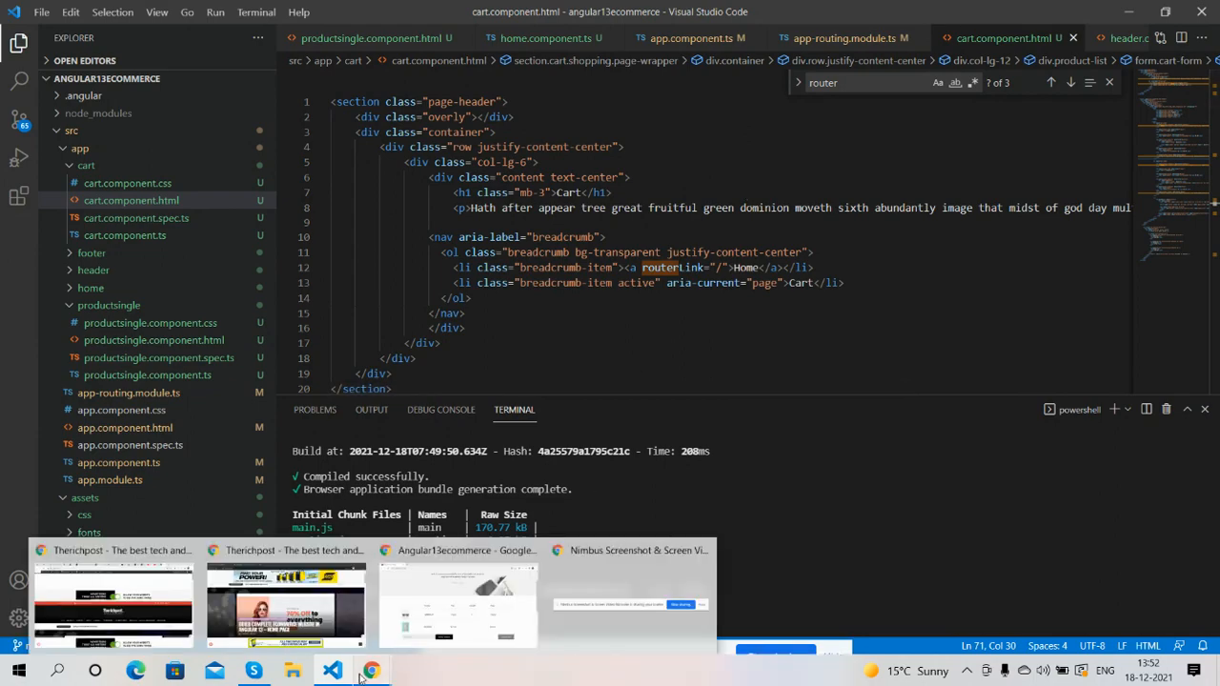
Step: Bring the localhost:4200/cart tab with Trendy Cloth and Sunglasses back to front
{"action": "left_click", "coordinate": [458, 606]}
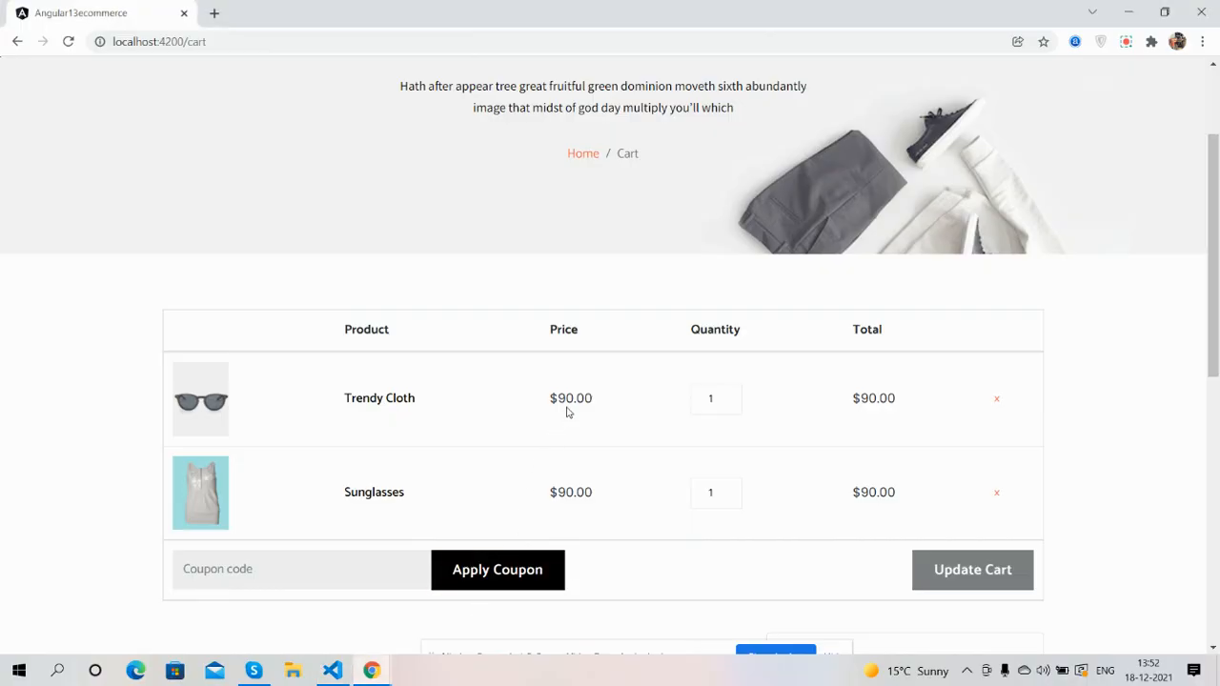
{"action": "mouse_move", "coordinate": [629, 582]}
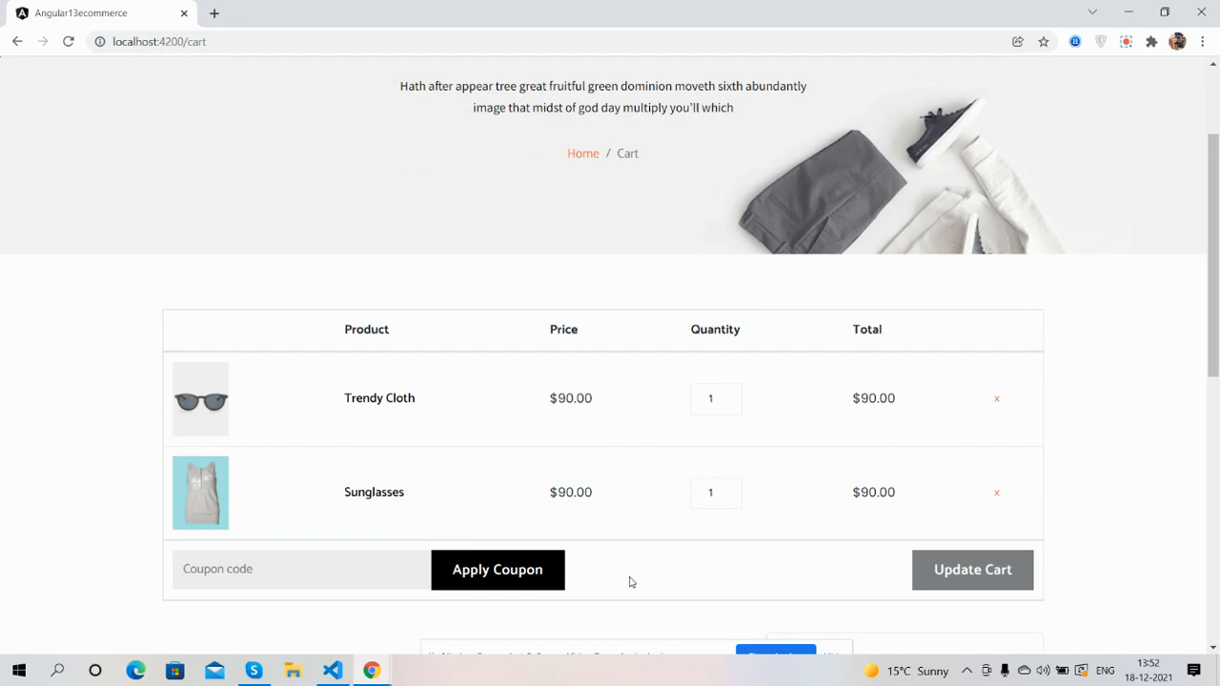
{"action": "mouse_move", "coordinate": [656, 523]}
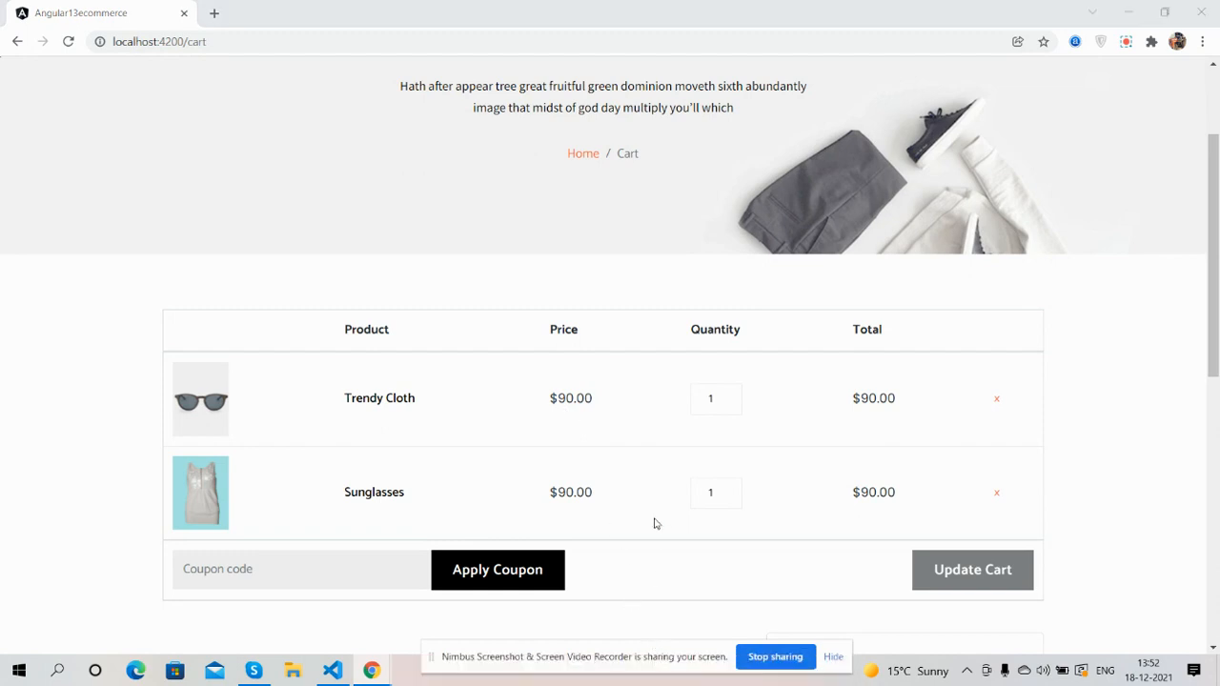